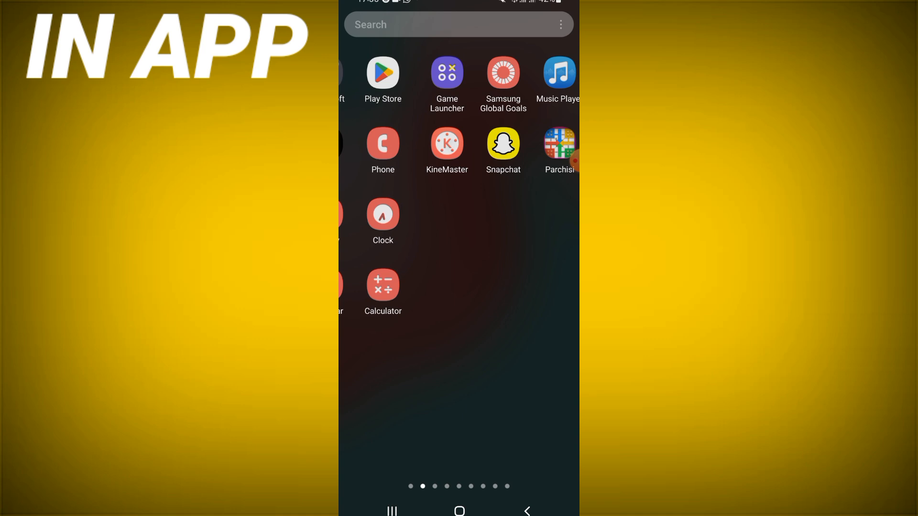
# Open Settings from the first app drawer page and scroll down to the Apps section.
pyautogui.hscroll(-3)
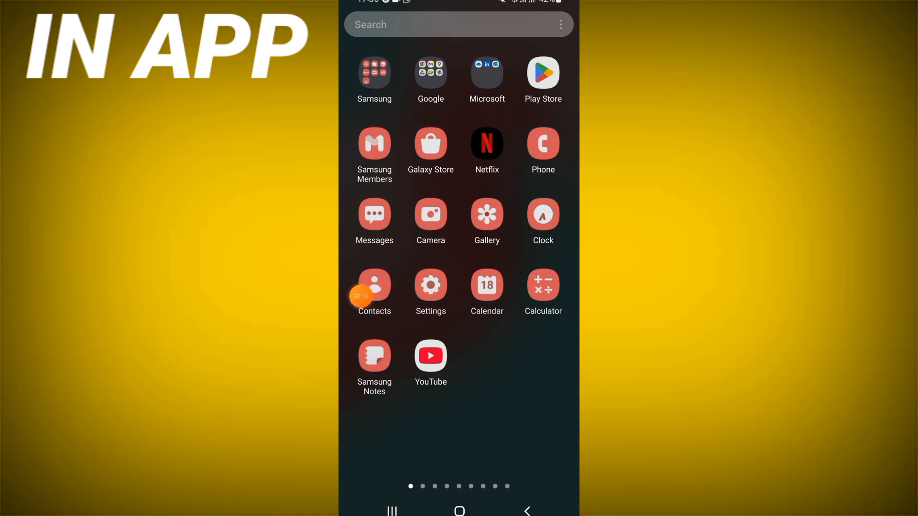
pyautogui.click(430, 284)
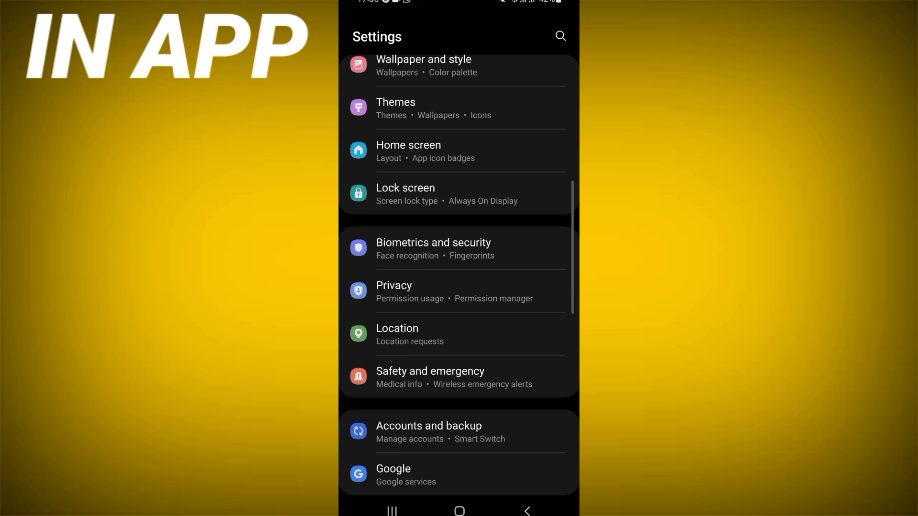
pyautogui.scroll(-3)
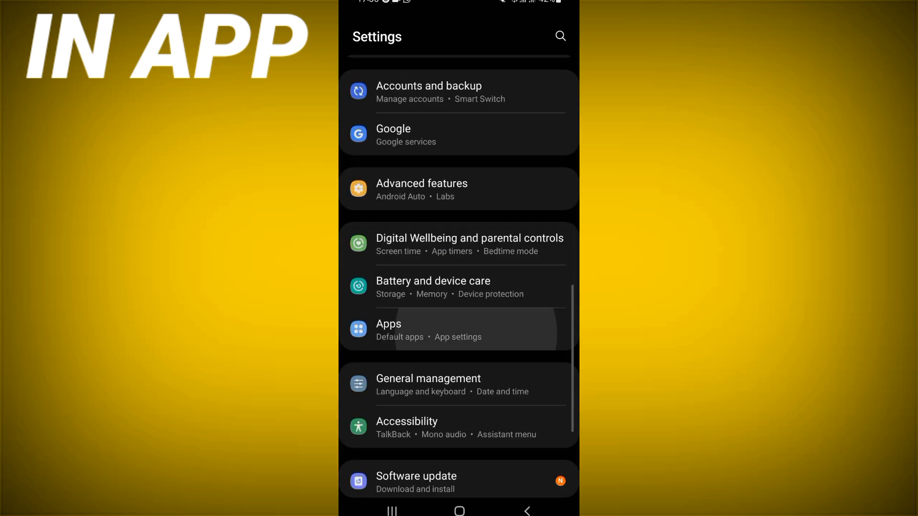
# Search the installed apps for 'teleg', then launch the Play Store from the app drawer.
pyautogui.click(458, 329)
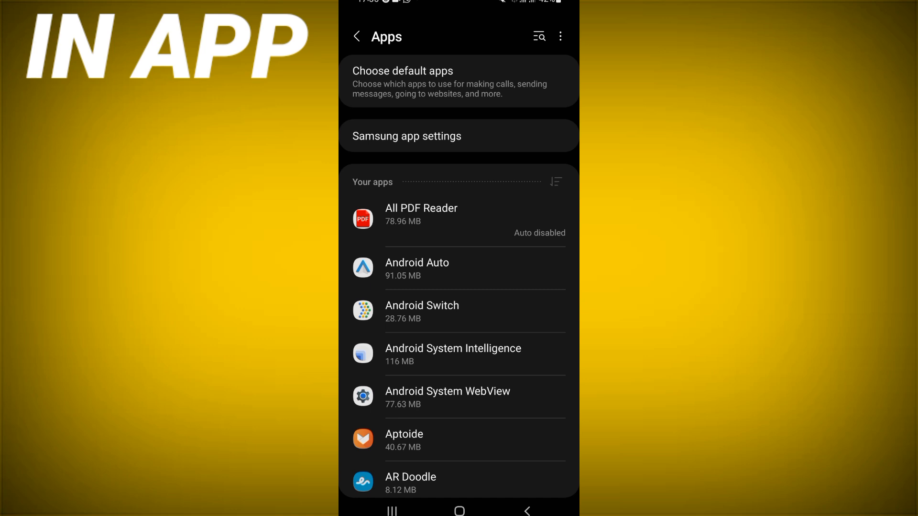
pyautogui.click(538, 37)
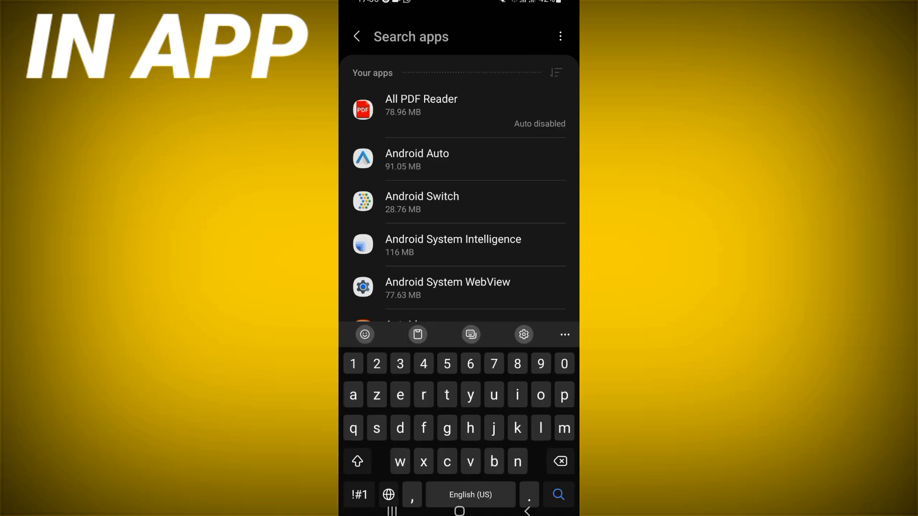
pyautogui.write('teleg')
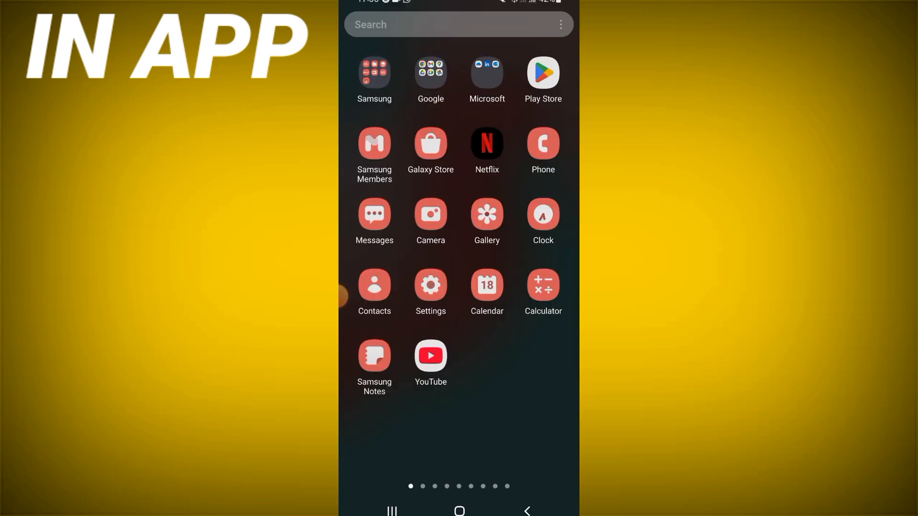
pyautogui.click(542, 75)
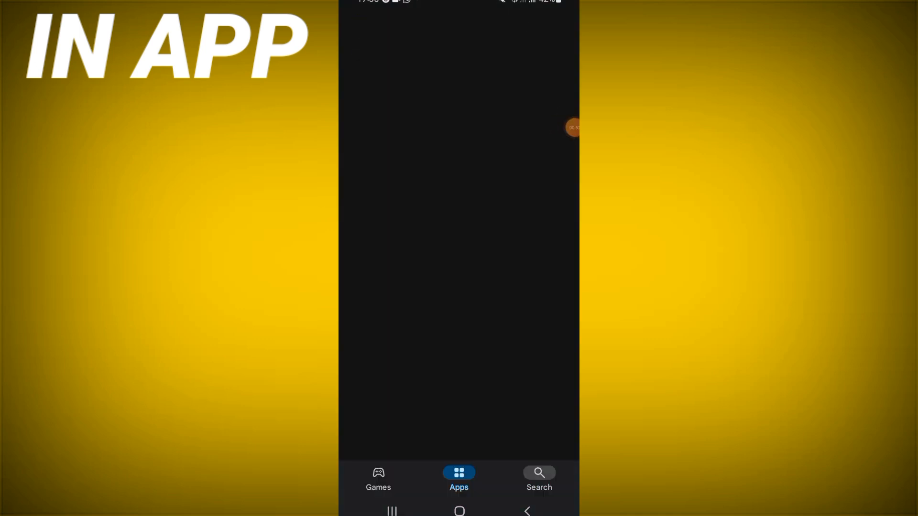
# Search 'telegr' in Play Store, start the Telegram update after retrying, then open the power menu.
pyautogui.click(538, 479)
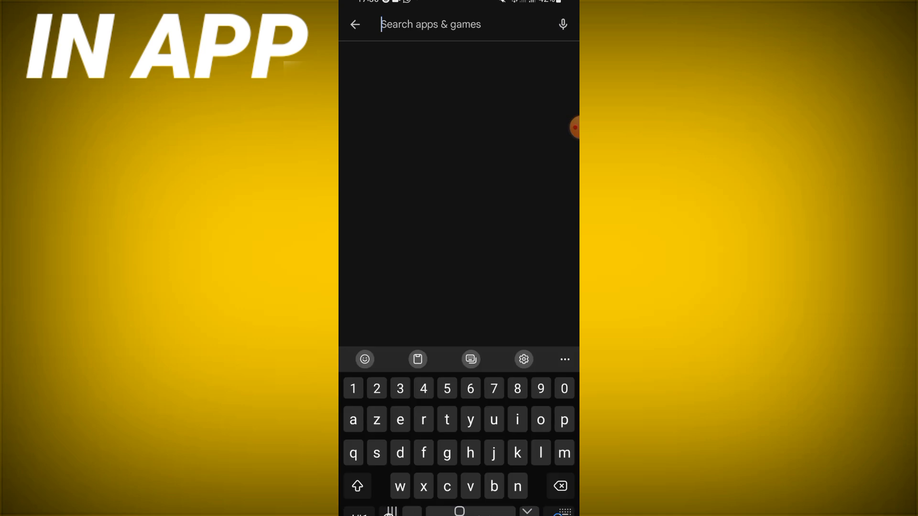
pyautogui.write('telegram')
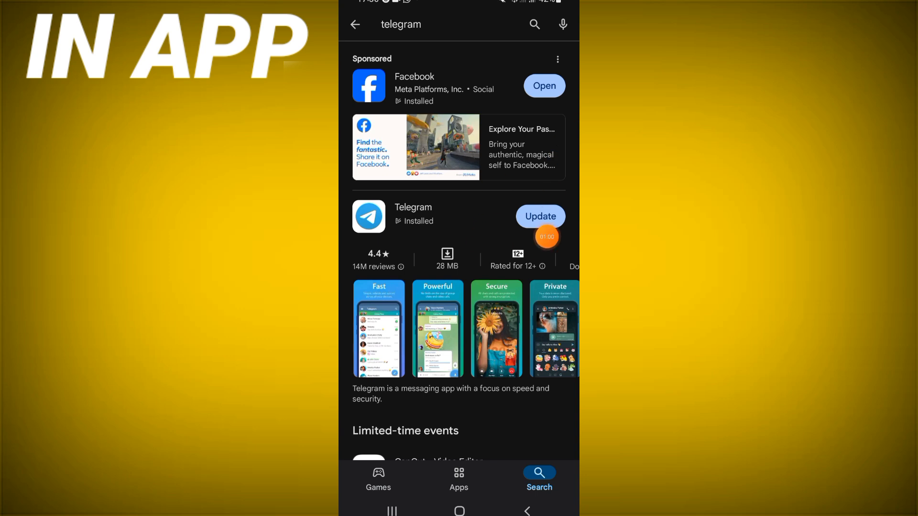
pyautogui.click(539, 216)
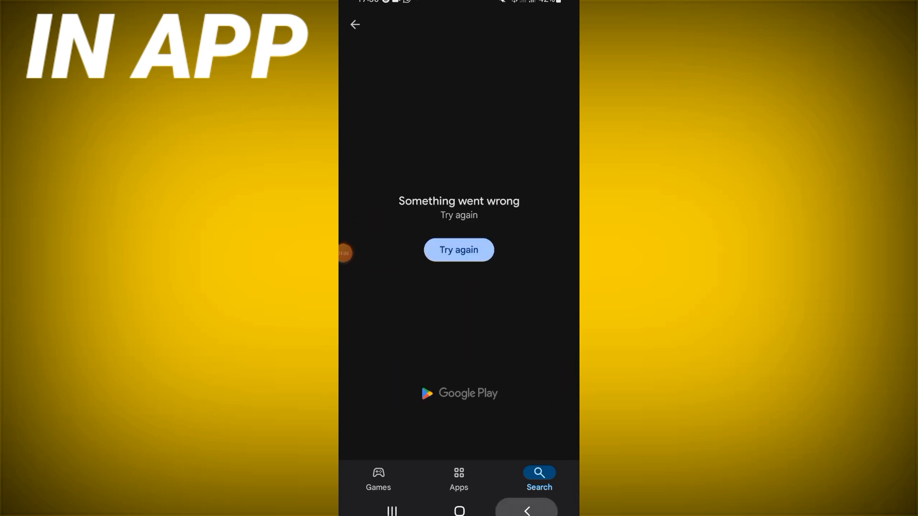
pyautogui.click(459, 249)
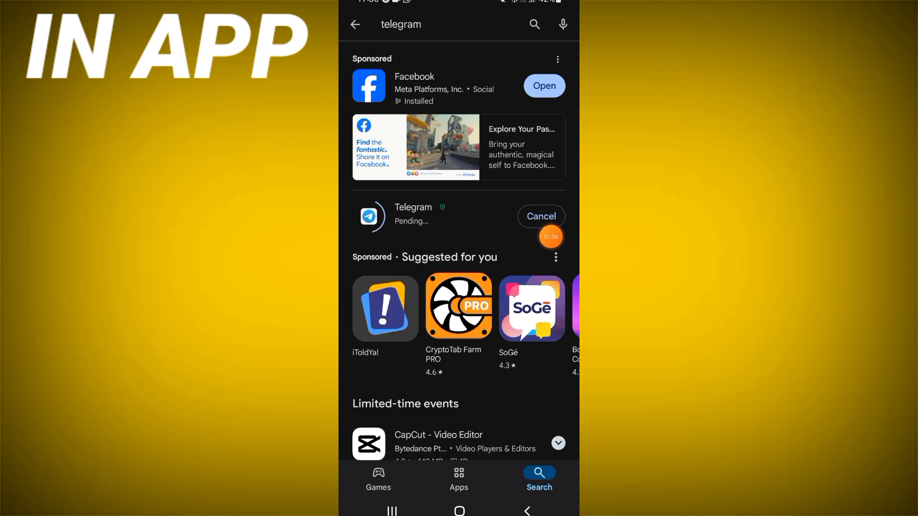
pyautogui.scroll(-3)
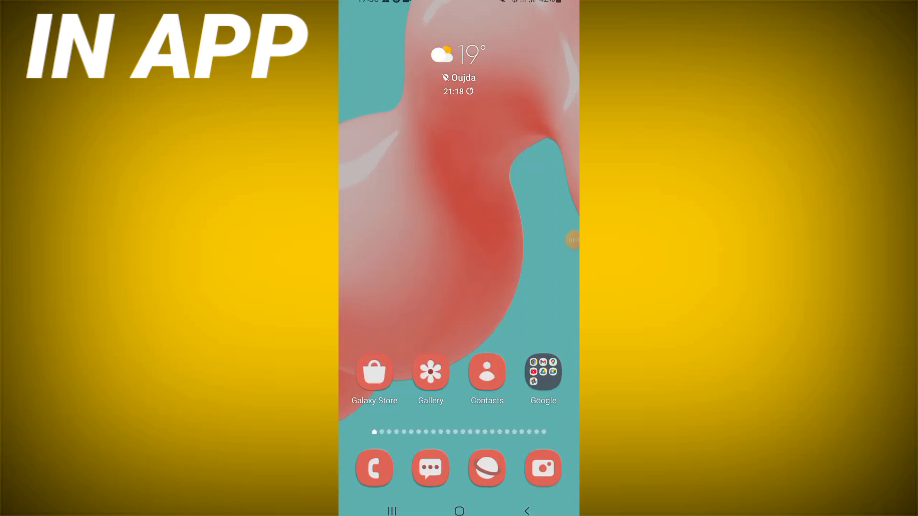
pyautogui.press('power')
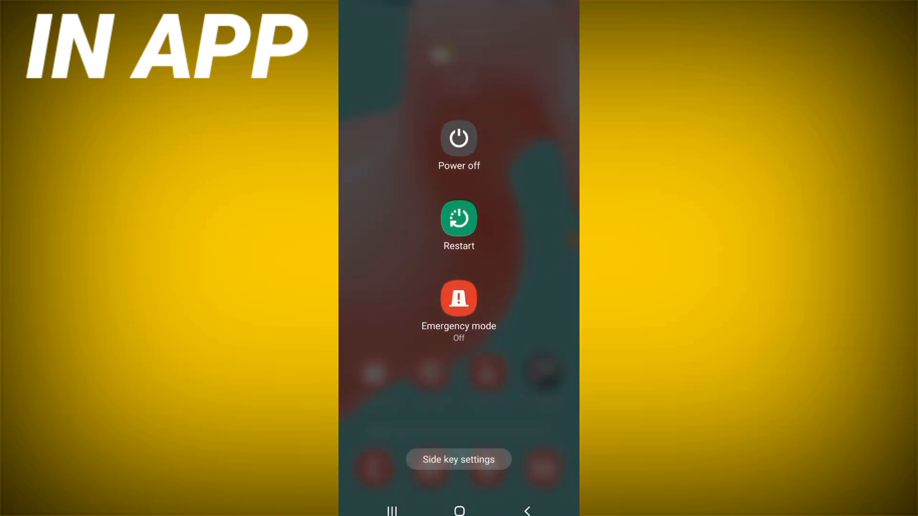